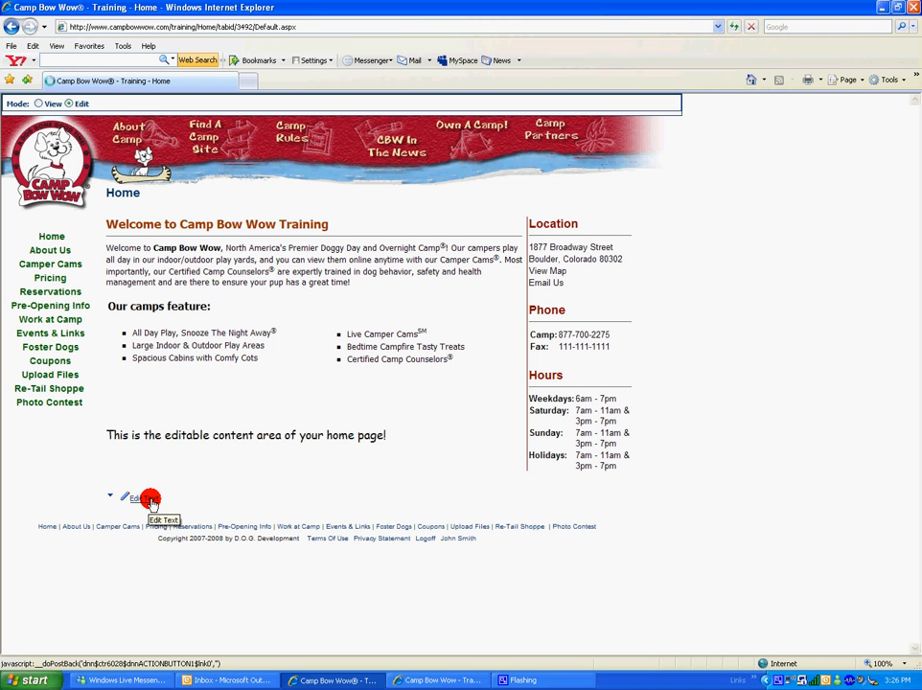
- Edit the home page content and begin adding an image below the placeholder text
{"action": "left_click", "coordinate": [125, 498]}
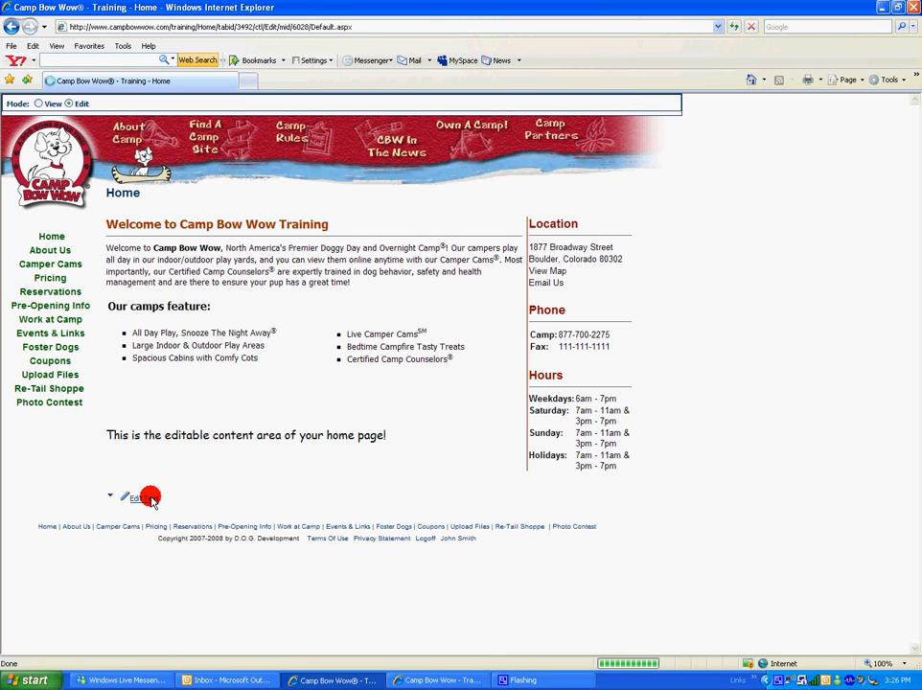
{"action": "left_click", "coordinate": [134, 497]}
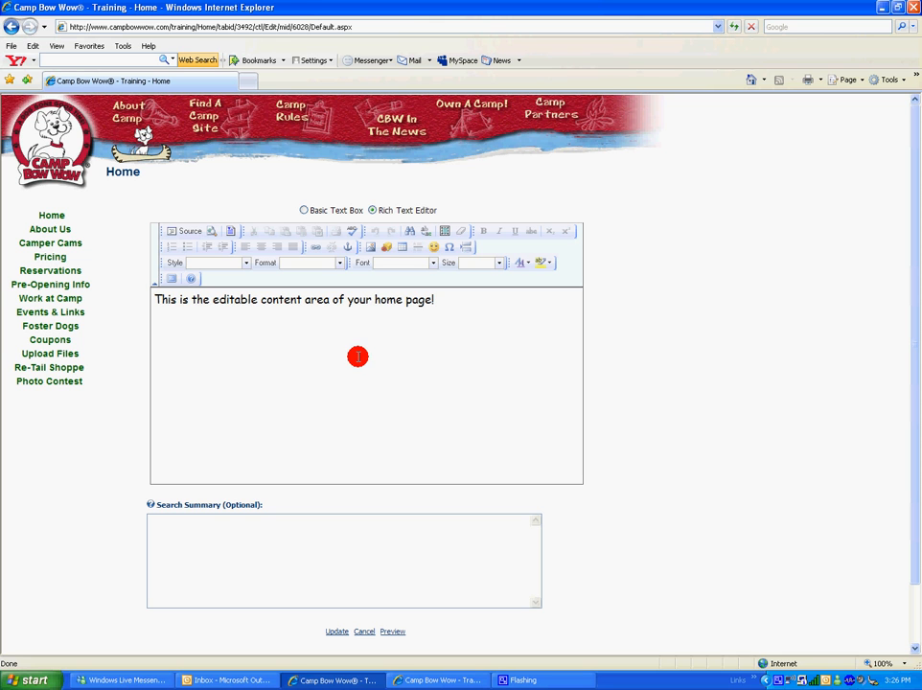
{"action": "mouse_move", "coordinate": [211, 338]}
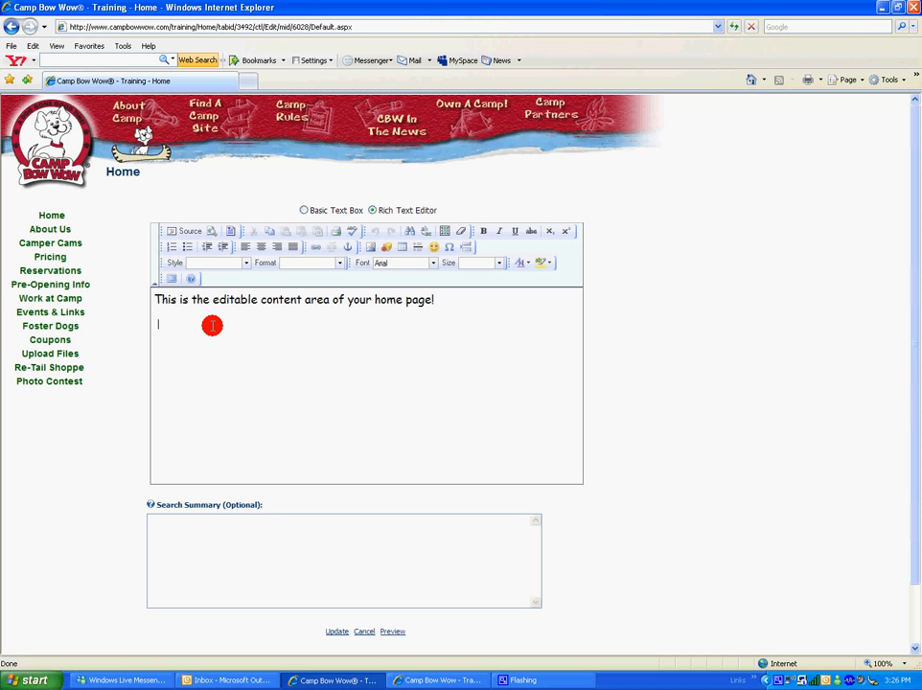
{"action": "mouse_move", "coordinate": [368, 246]}
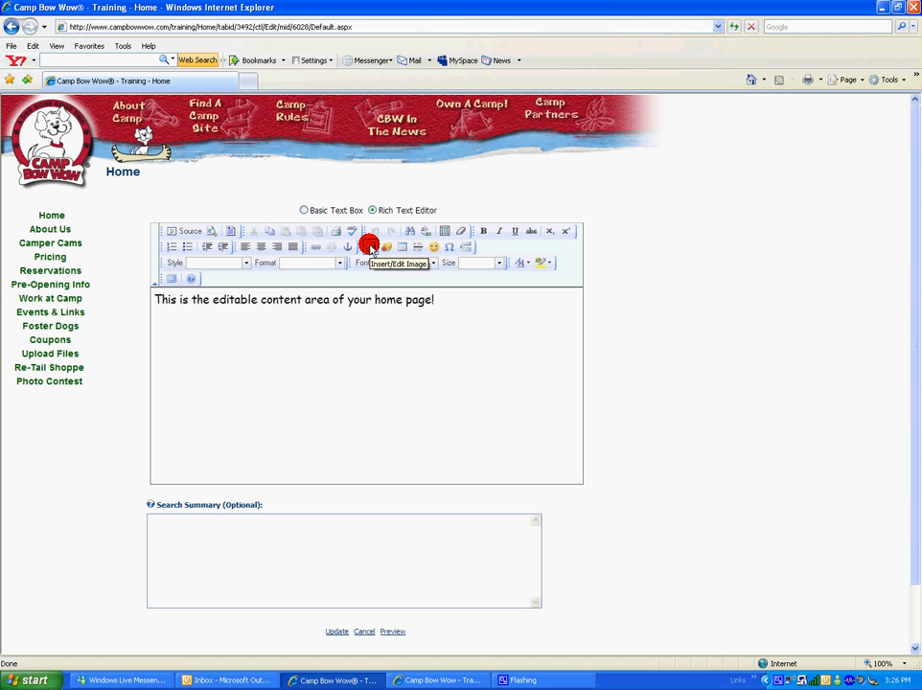
{"action": "left_click", "coordinate": [368, 245]}
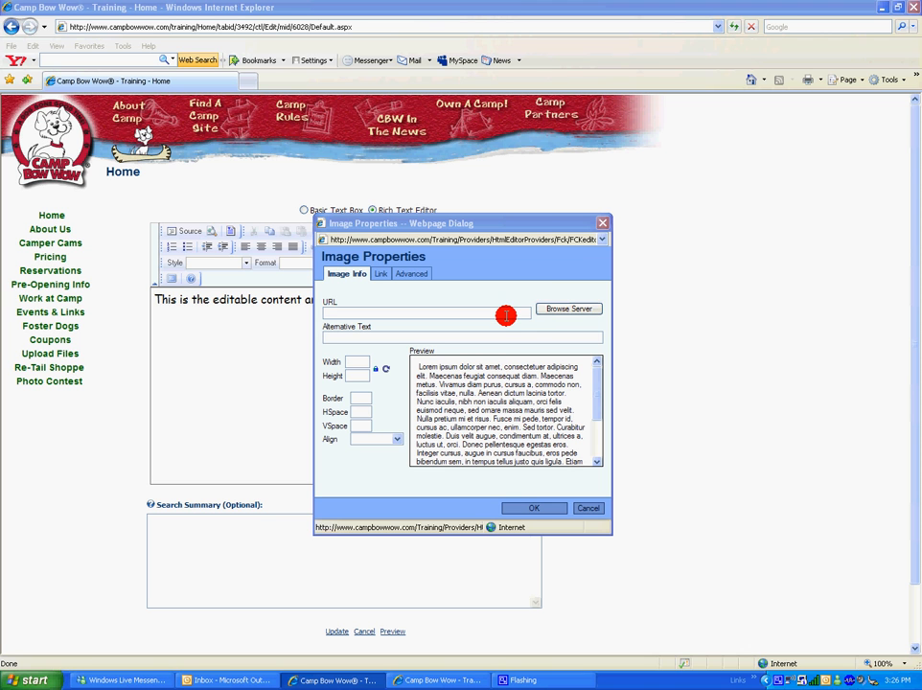
- Browse the server's image gallery and enter the Images folder to see its thumbnails
{"action": "left_click", "coordinate": [567, 307]}
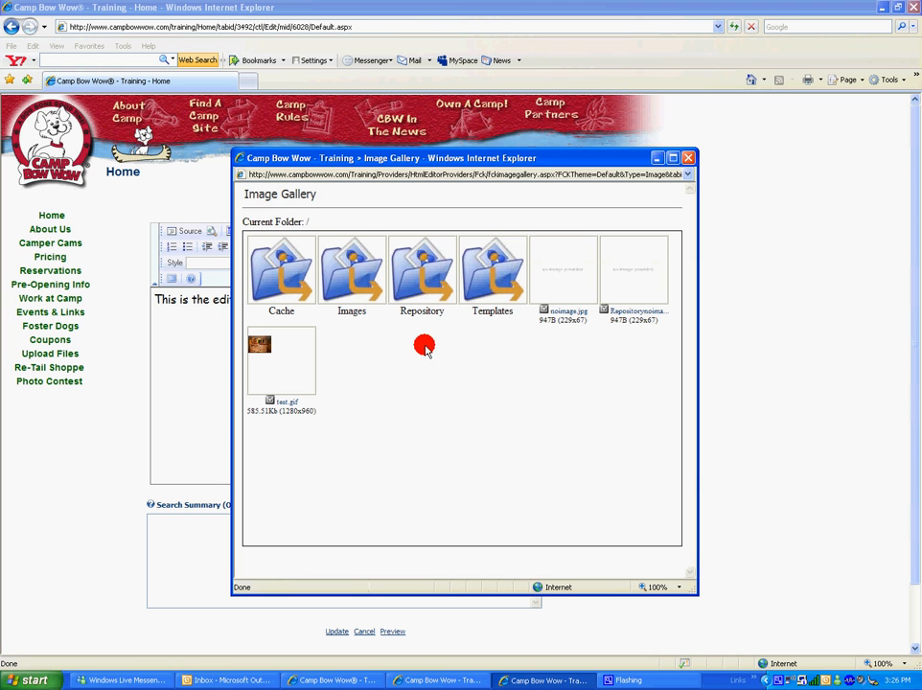
{"action": "left_click", "coordinate": [350, 272]}
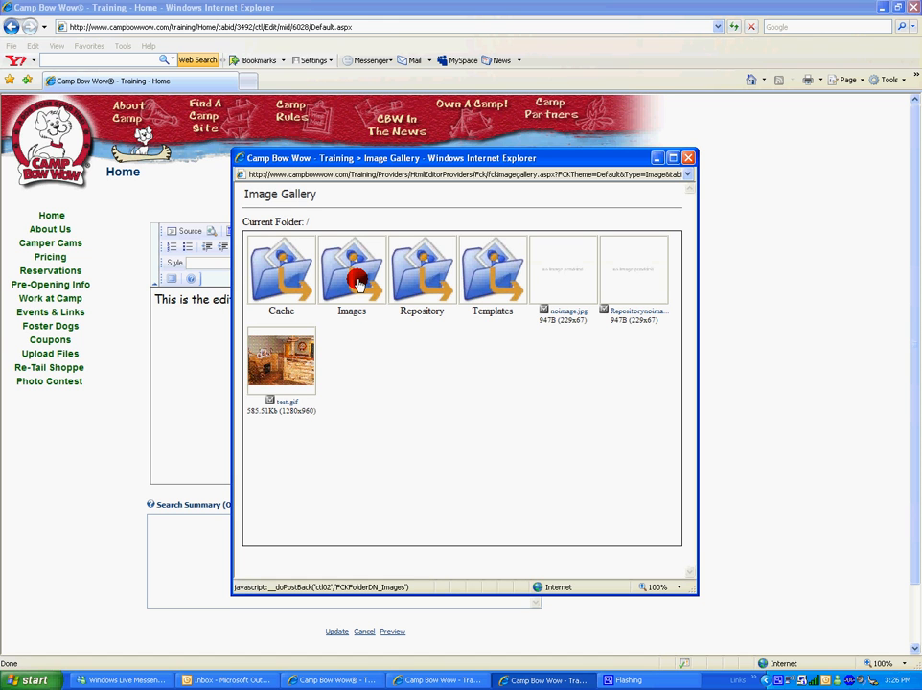
{"action": "double_click", "coordinate": [351, 272]}
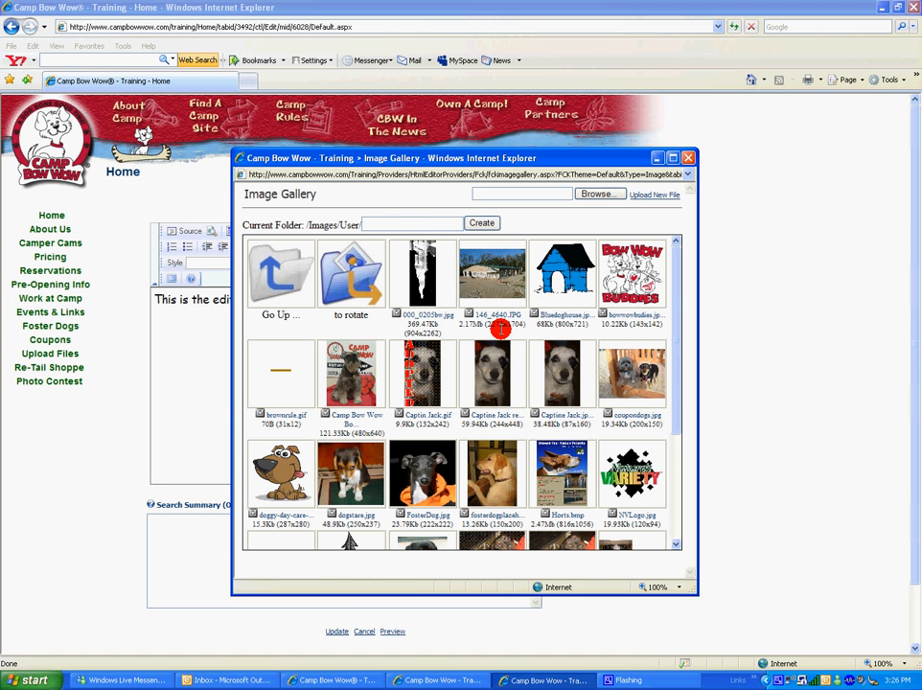
{"action": "scroll", "scroll_direction": "down", "scroll_amount": 3}
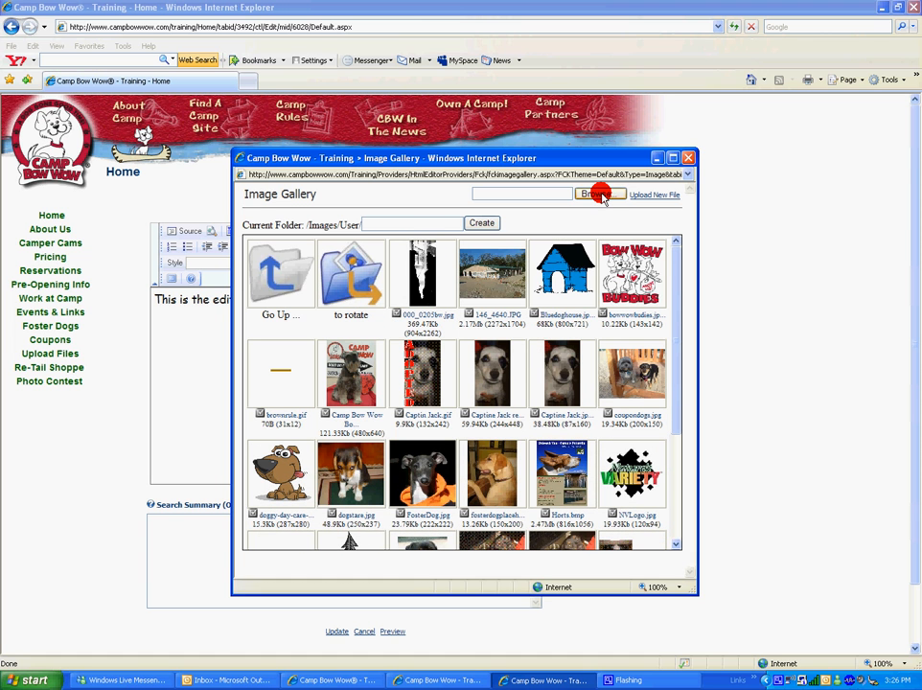
- Select Quigley resize.jpg from My Pictures as the file to upload
{"action": "left_click", "coordinate": [593, 195]}
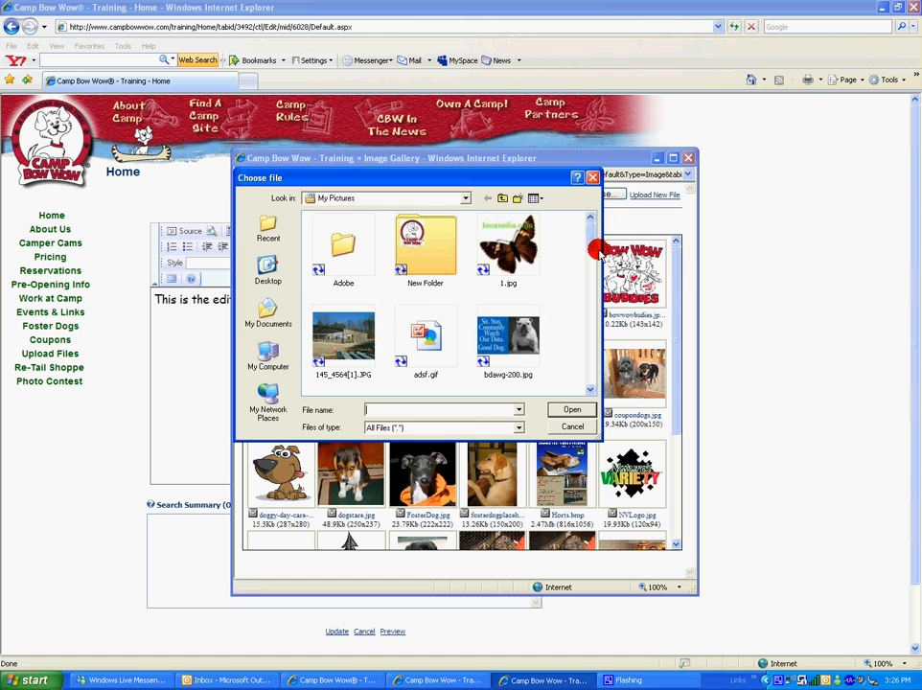
{"action": "scroll", "scroll_direction": "down", "scroll_amount": 3}
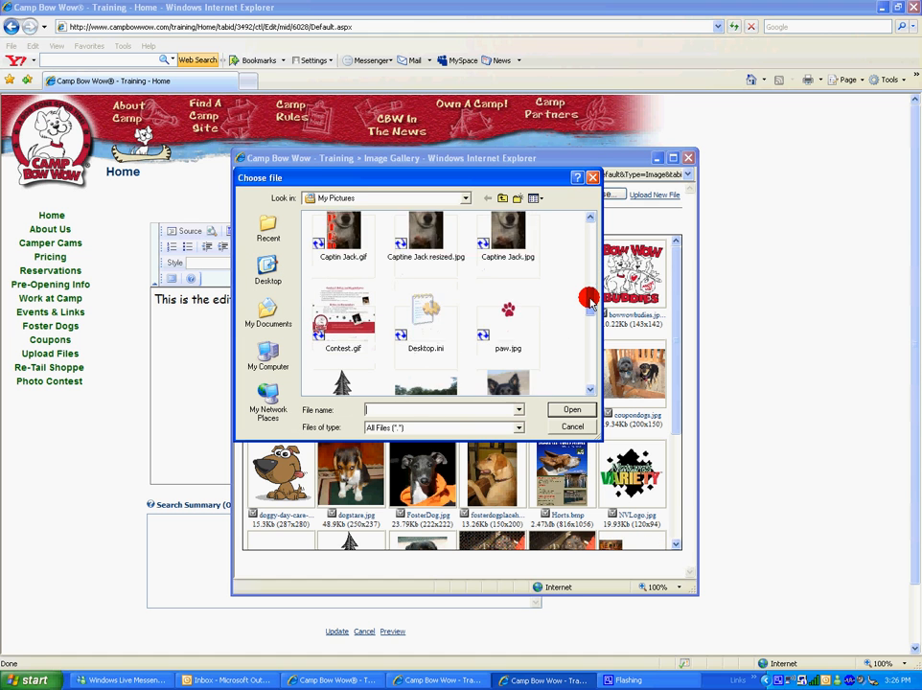
{"action": "scroll", "scroll_direction": "down", "scroll_amount": 3}
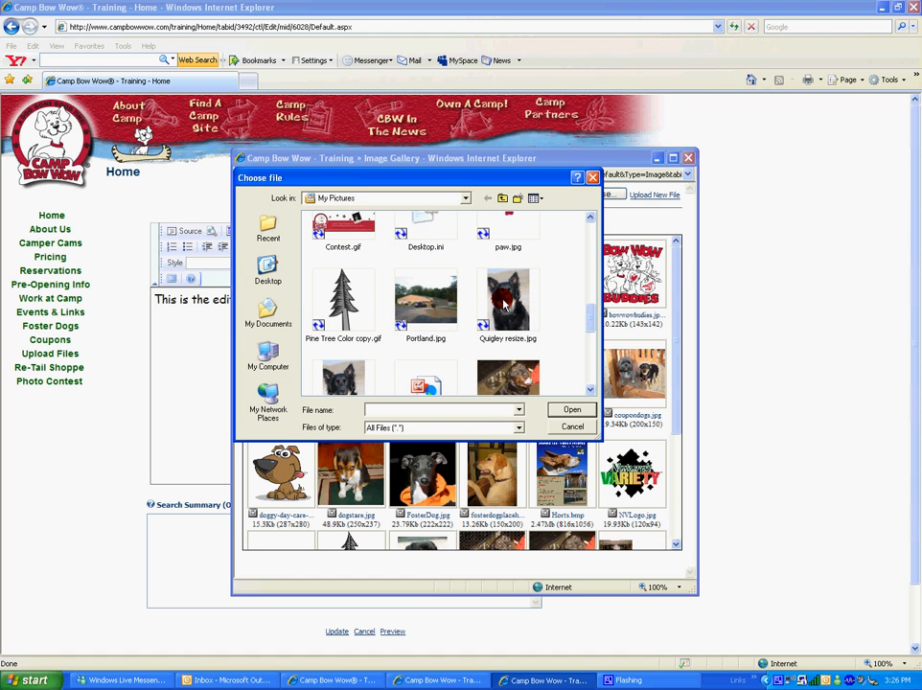
{"action": "left_click", "coordinate": [508, 303]}
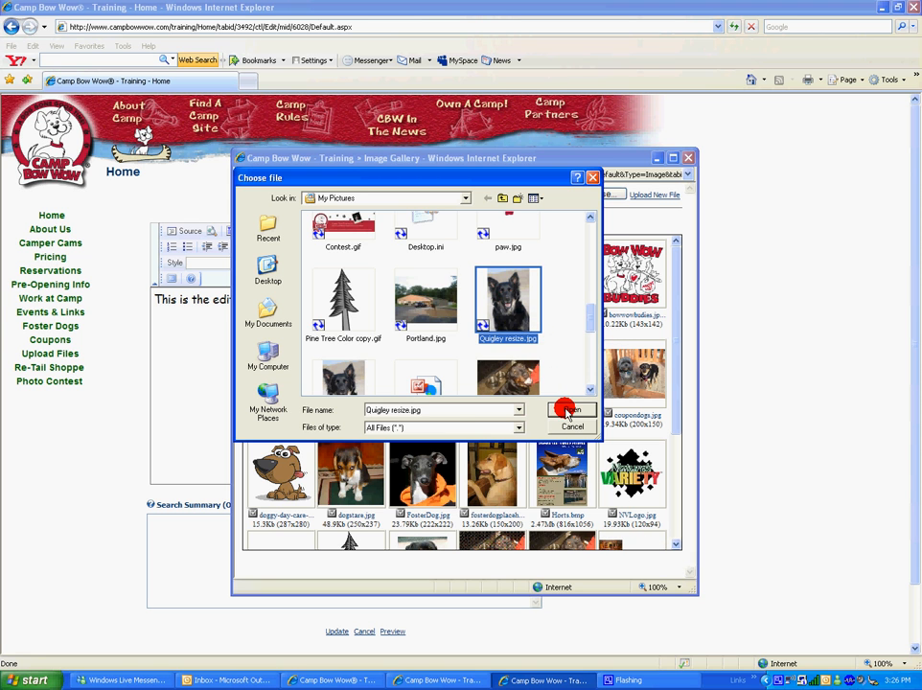
{"action": "left_click", "coordinate": [571, 419]}
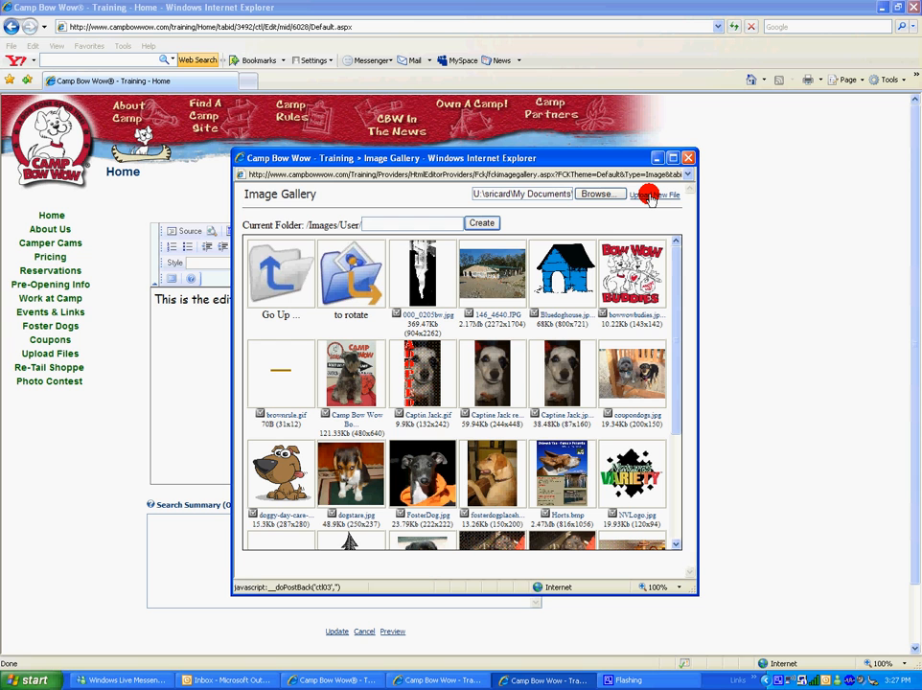
- Upload Quigley resize.jpg so it appears among the gallery thumbnails
{"action": "left_click", "coordinate": [655, 195]}
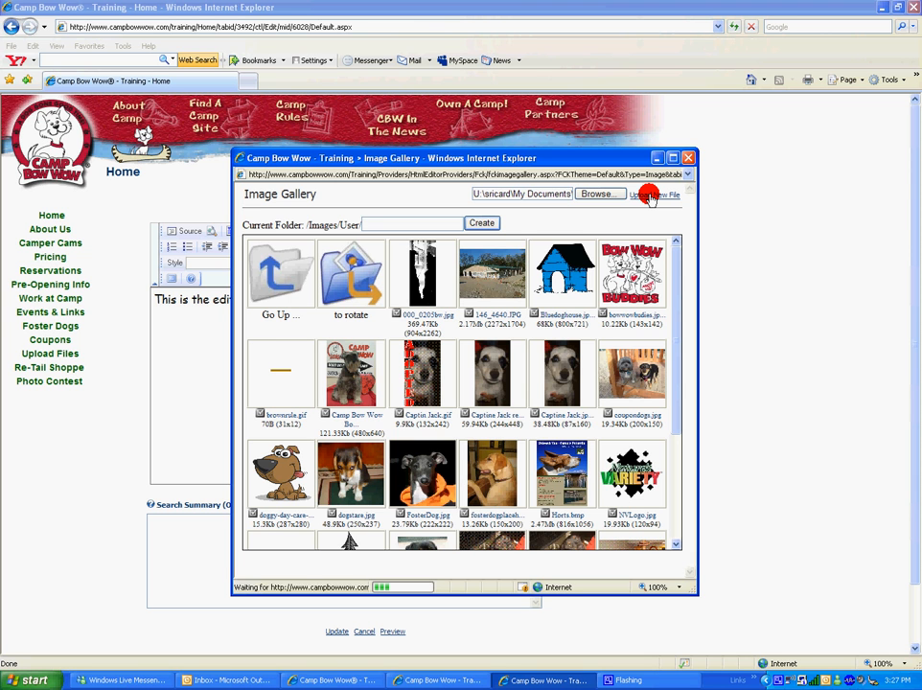
{"action": "scroll", "scroll_direction": "down", "scroll_amount": 3}
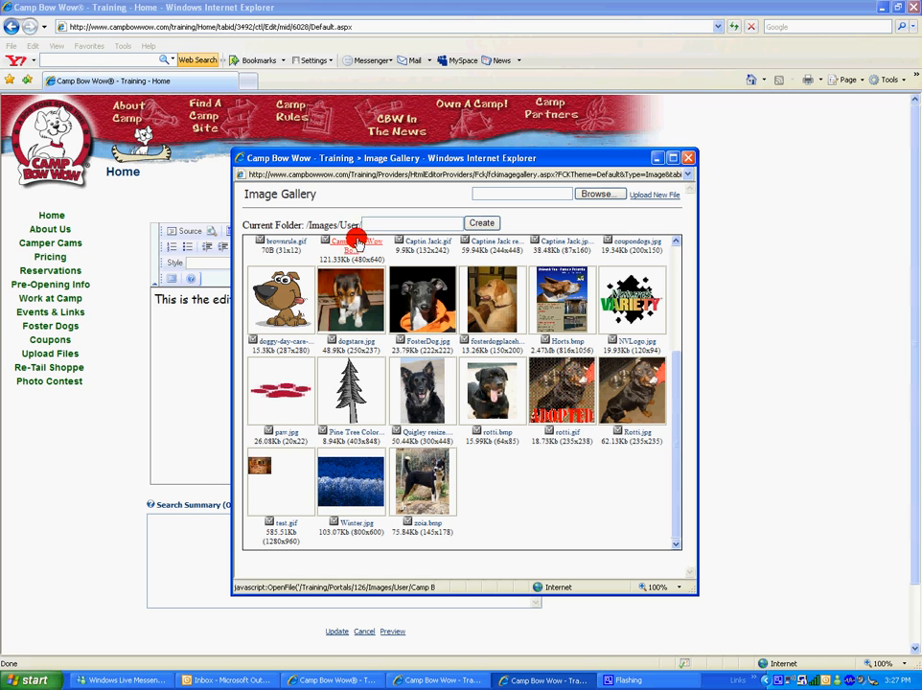
{"action": "mouse_move", "coordinate": [433, 372]}
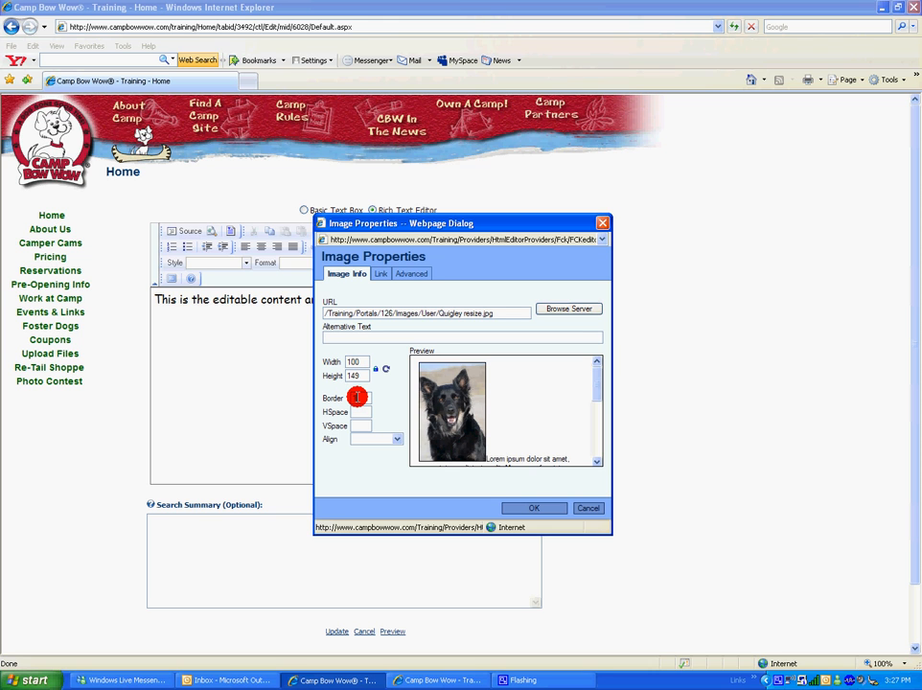
- Insert the Quigley photo with Border 5 and HSpace/VSpace 4
{"action": "type", "text": "5"}
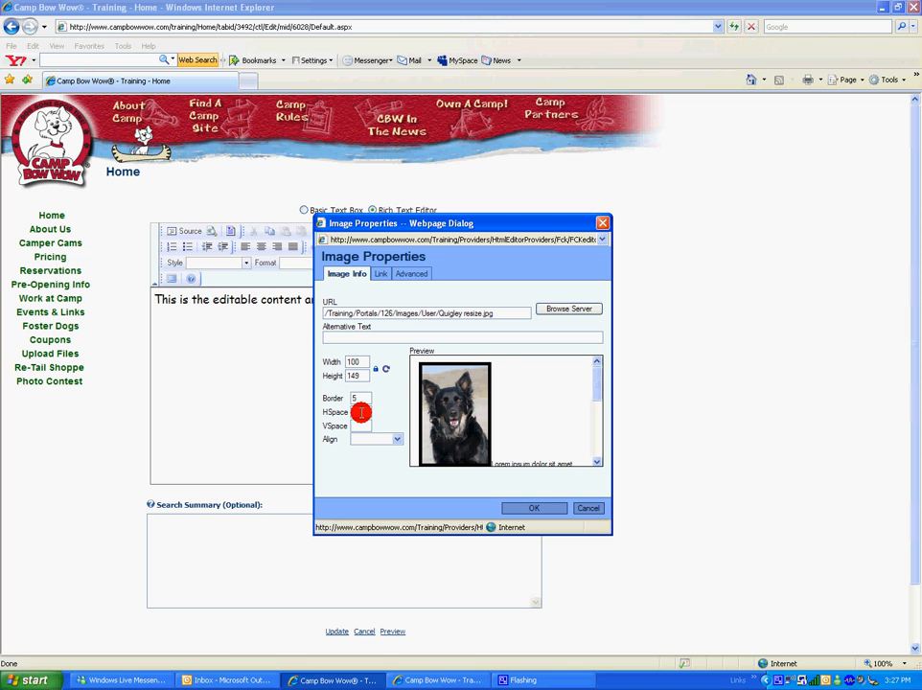
{"action": "type", "text": "4"}
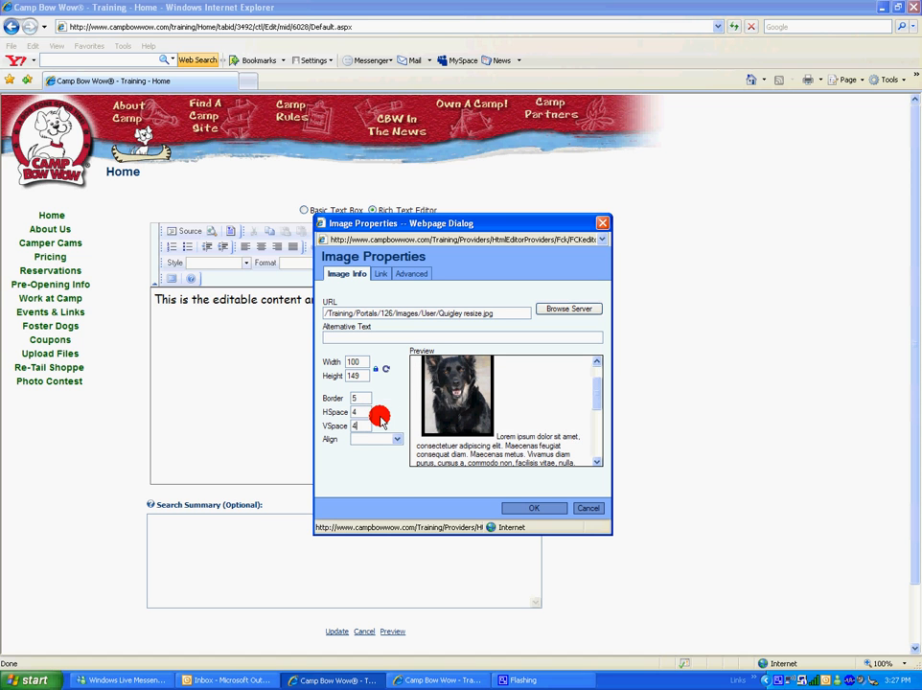
{"action": "left_click", "coordinate": [395, 439]}
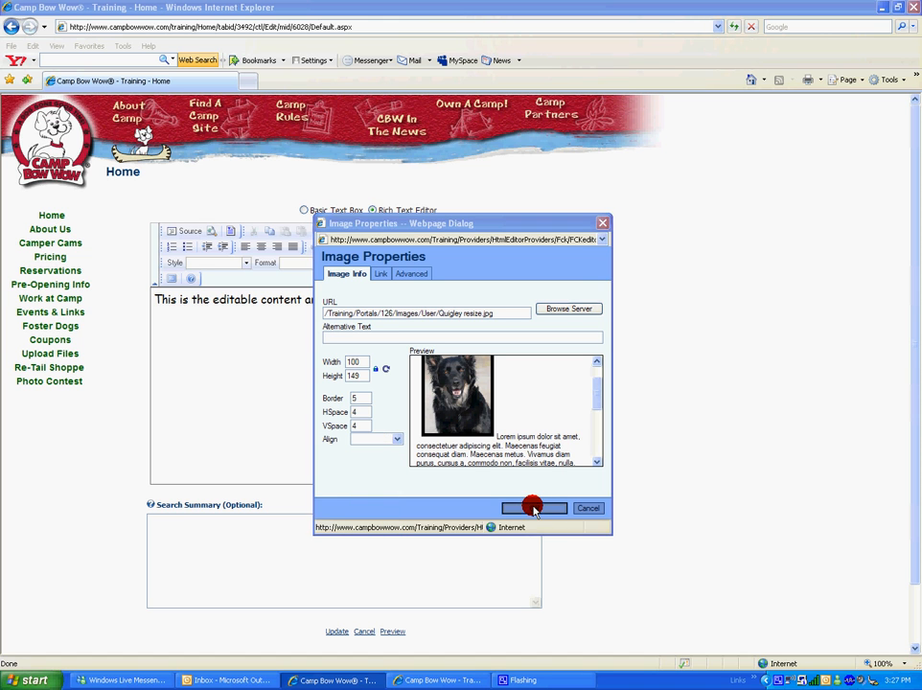
{"action": "left_click", "coordinate": [533, 508]}
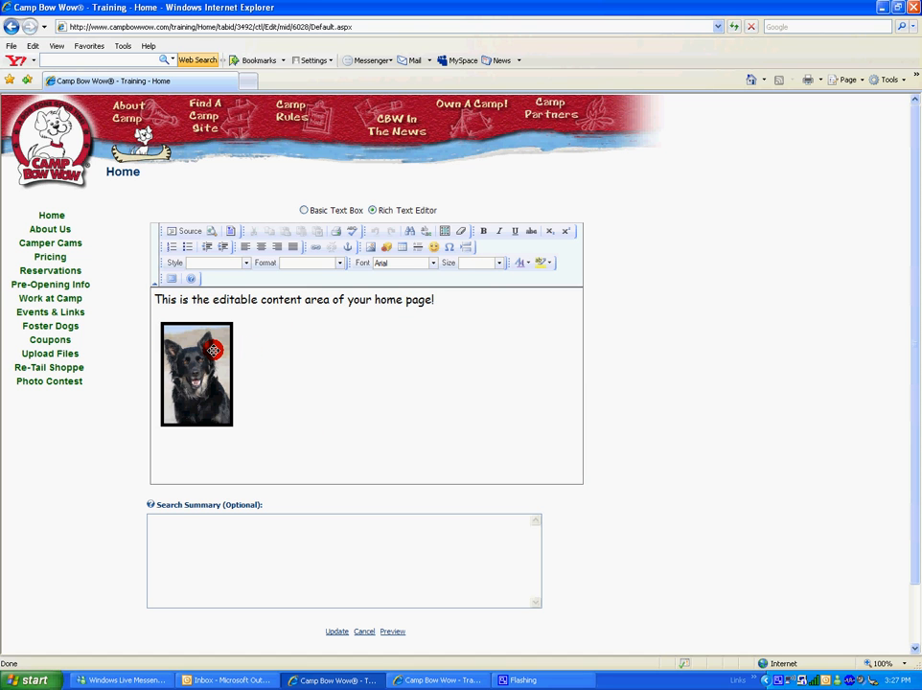
{"action": "left_click", "coordinate": [196, 373]}
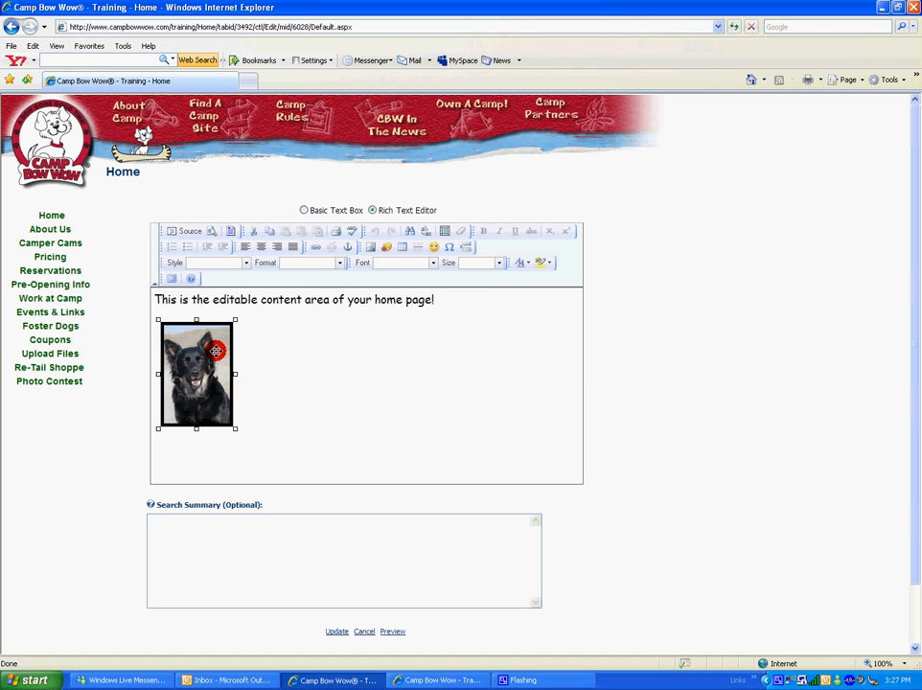
{"action": "left_click_drag", "start_coordinate": [215, 374], "coordinate": [349, 345]}
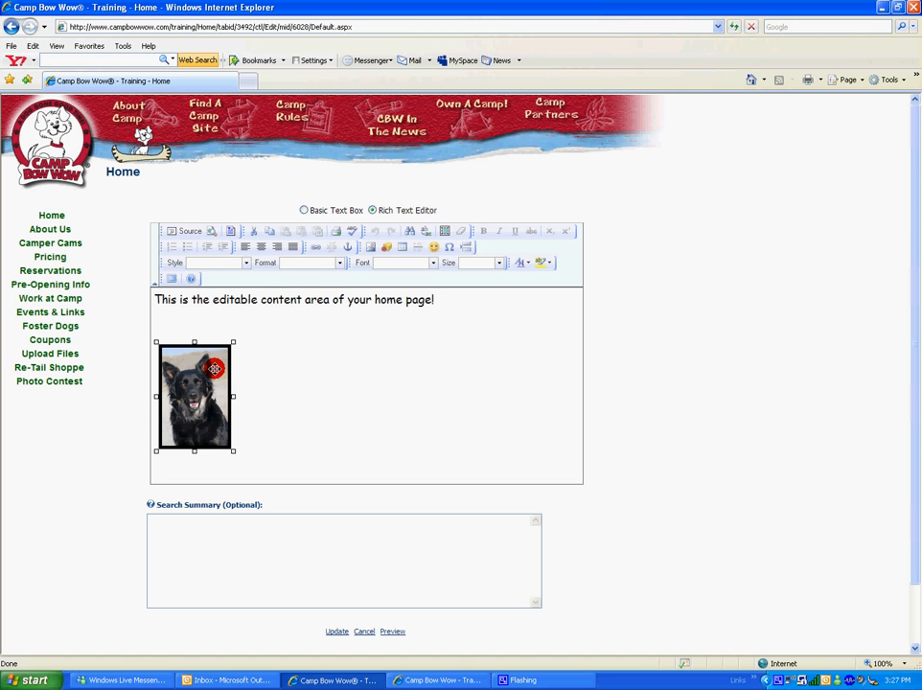
- Scroll to view the previewed placeholder text and bordered dog photo below the editor
{"action": "scroll", "scroll_direction": "down", "scroll_amount": 3}
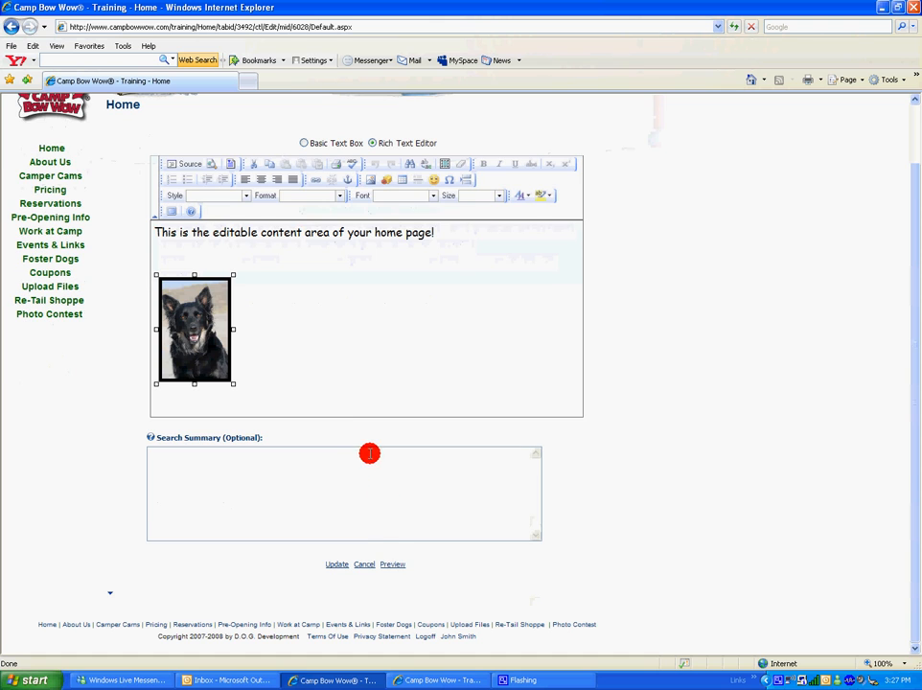
{"action": "mouse_move", "coordinate": [380, 345]}
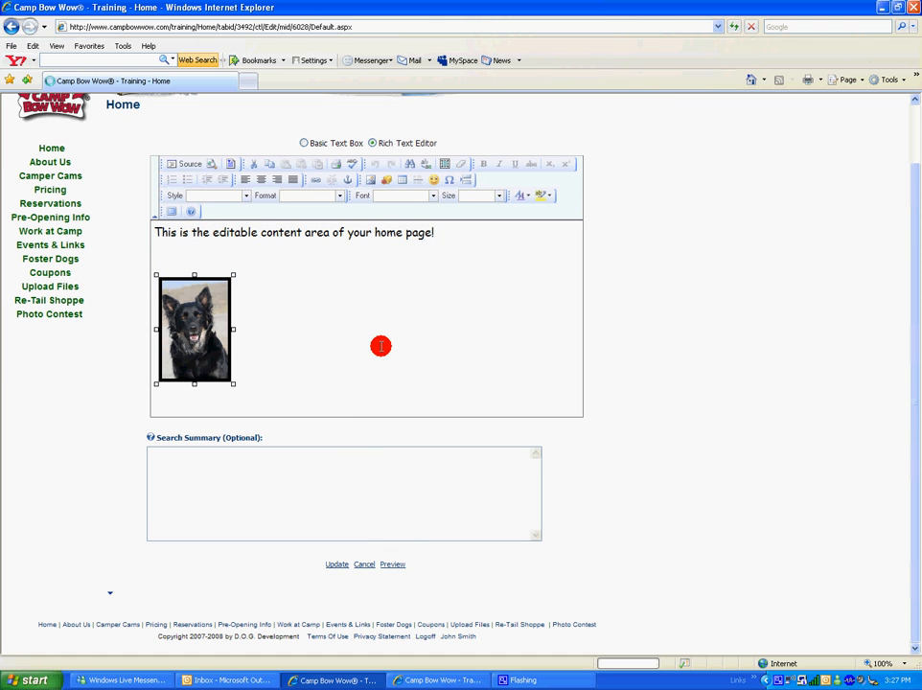
{"action": "mouse_move", "coordinate": [387, 343]}
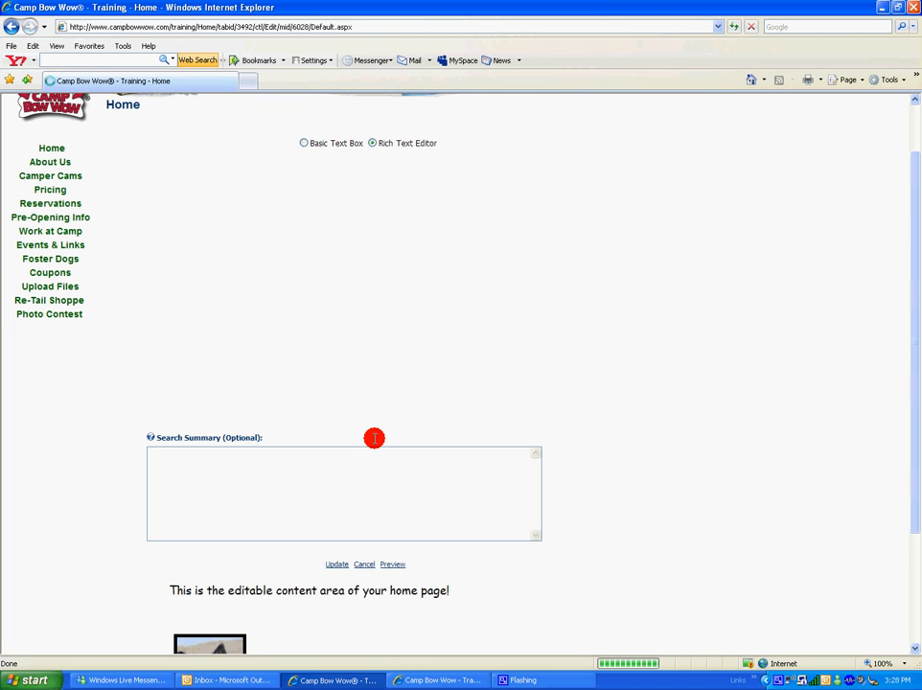
{"action": "scroll", "scroll_direction": "down", "scroll_amount": 3}
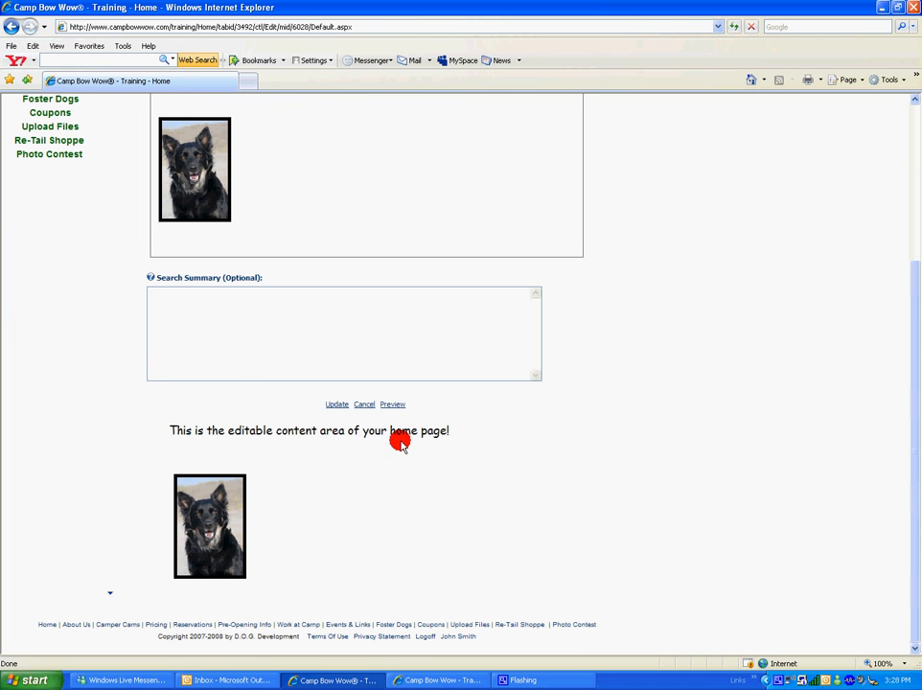
{"action": "mouse_move", "coordinate": [337, 610]}
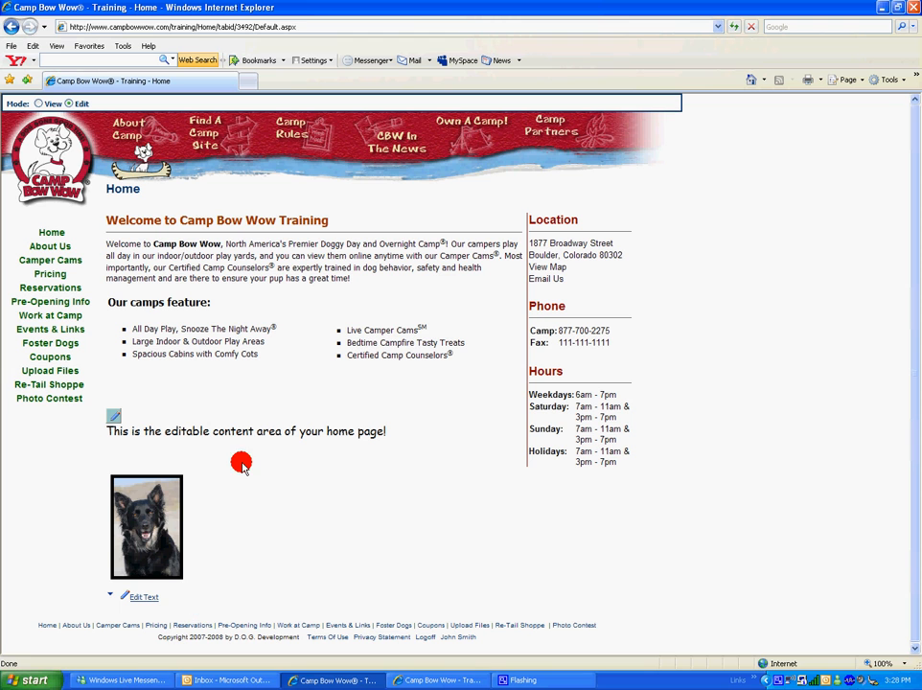
{"action": "mouse_move", "coordinate": [176, 426]}
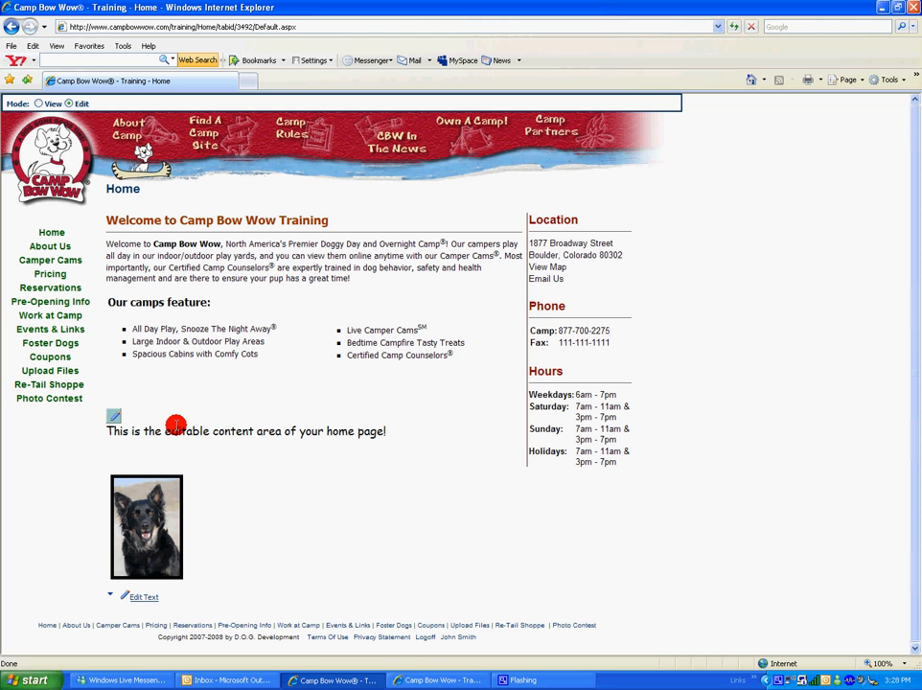